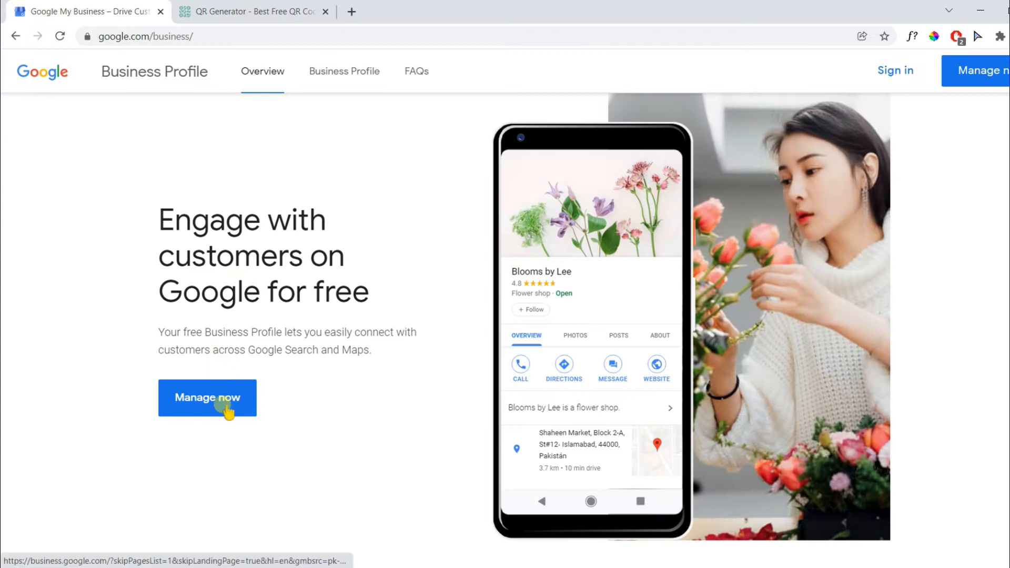
Enter Google Business Profile Manager via 'Manage now' on google.com/business
left_click(207, 398)
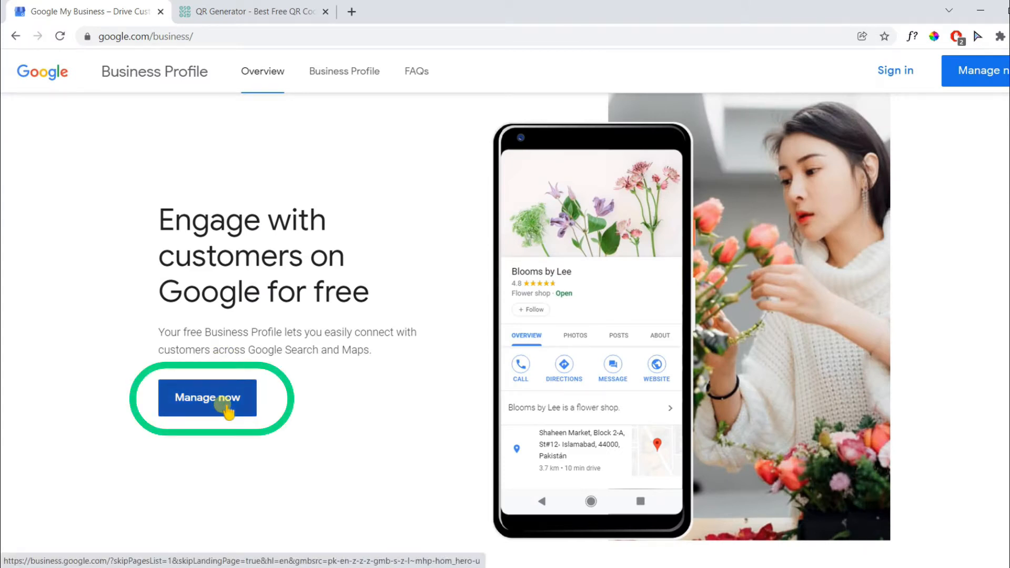
left_click(207, 398)
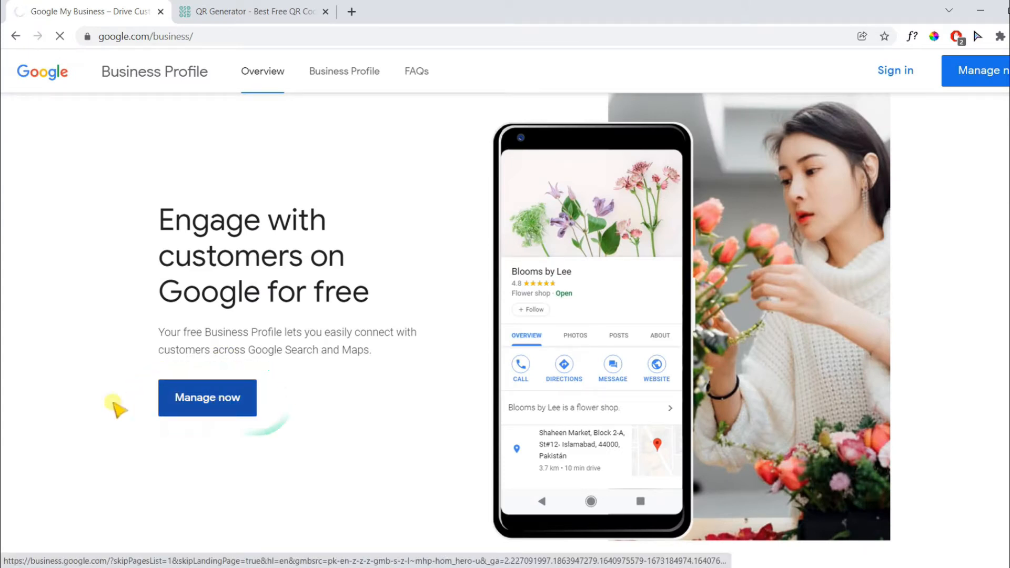
left_click(207, 398)
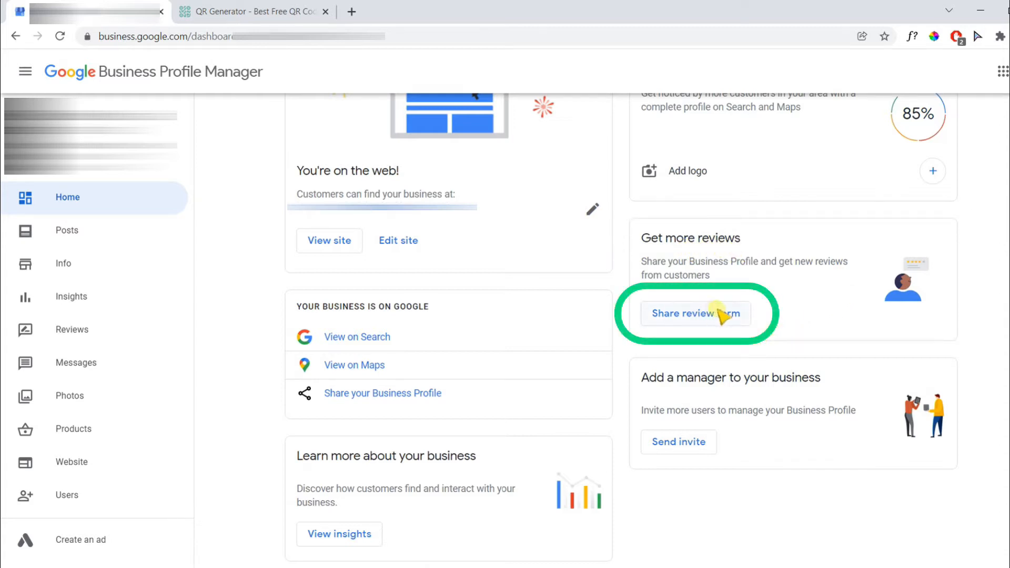
Use 'Share review form' to copy the business's customer review URL
left_click(694, 314)
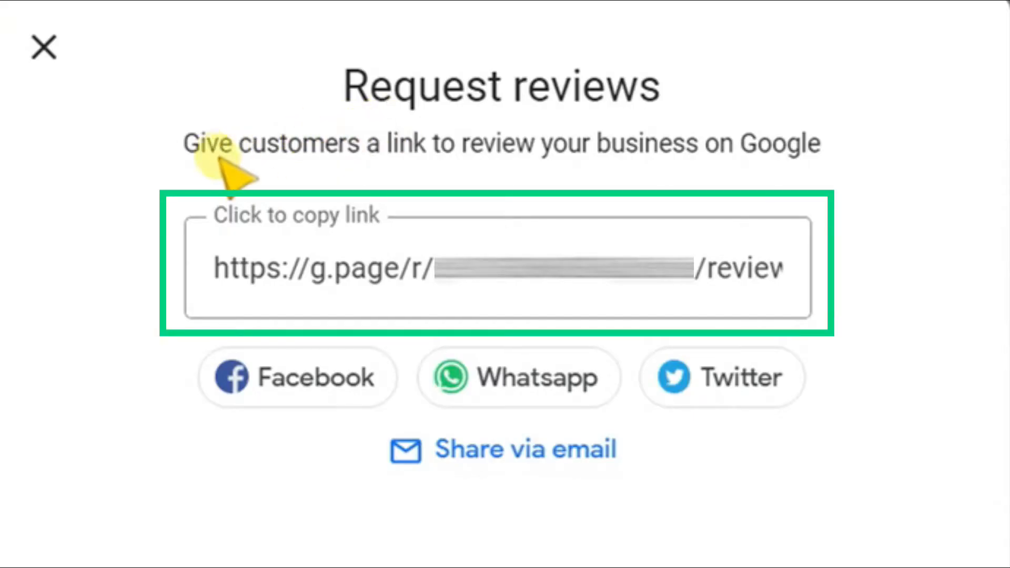
mouse_move(793, 164)
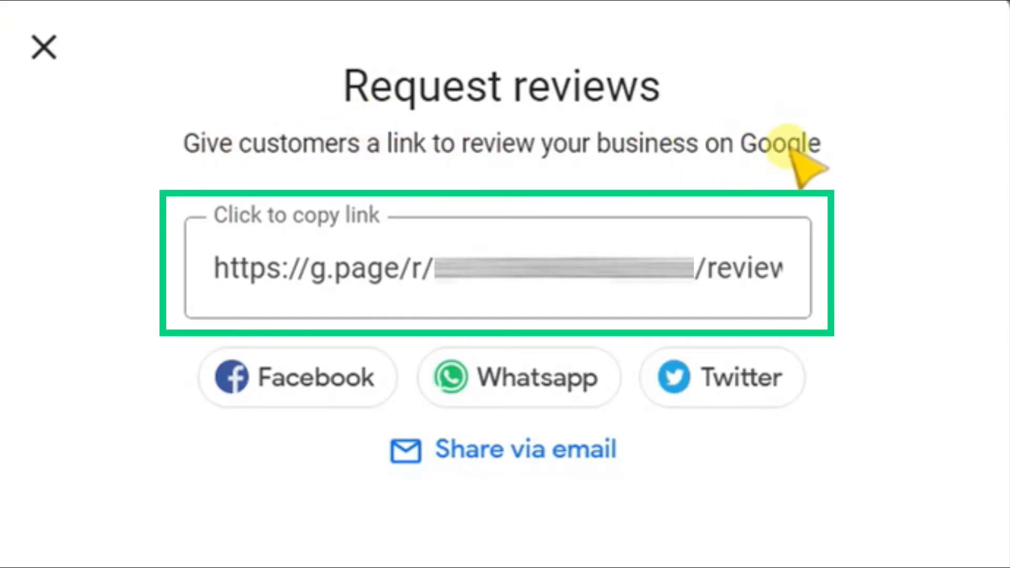
left_click(499, 268)
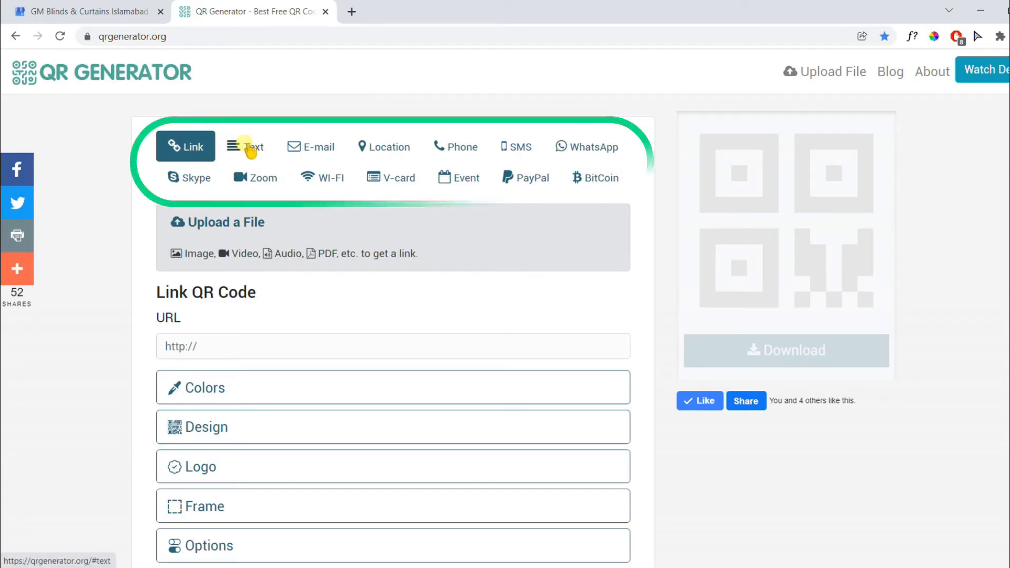
Browse the QR types, return to Link and reach the URL field for the review link
left_click(245, 146)
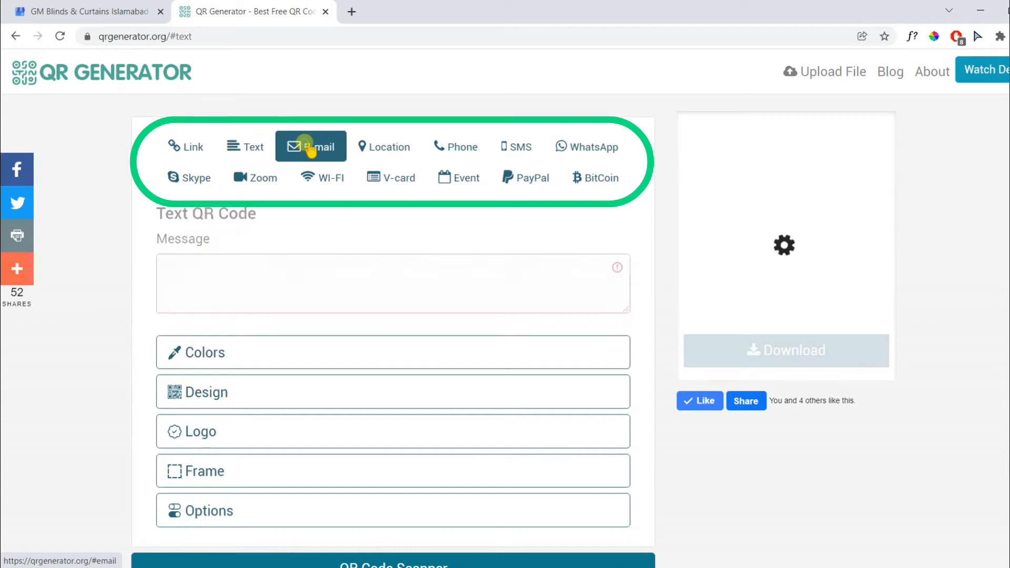
left_click(384, 147)
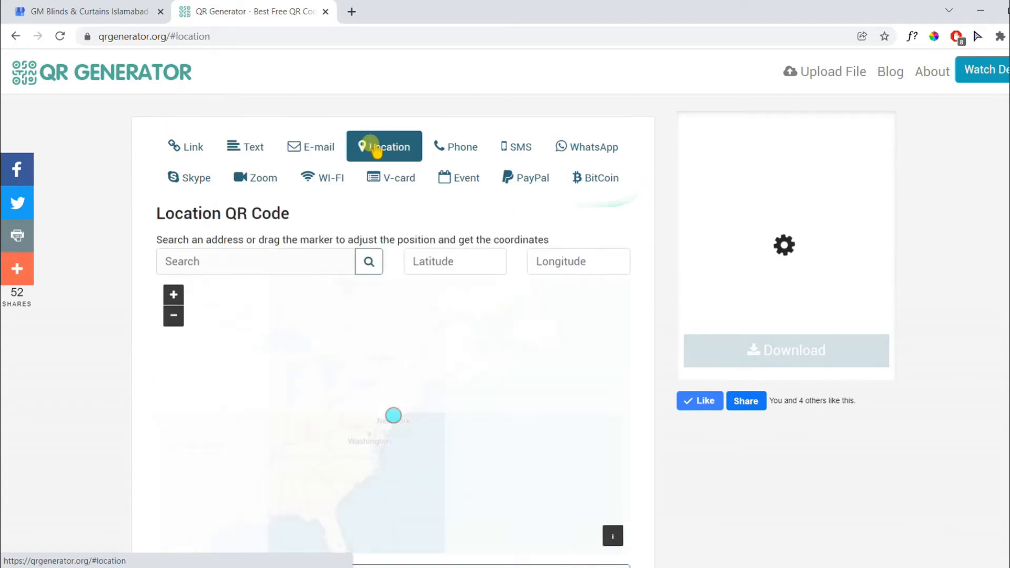
left_click(185, 146)
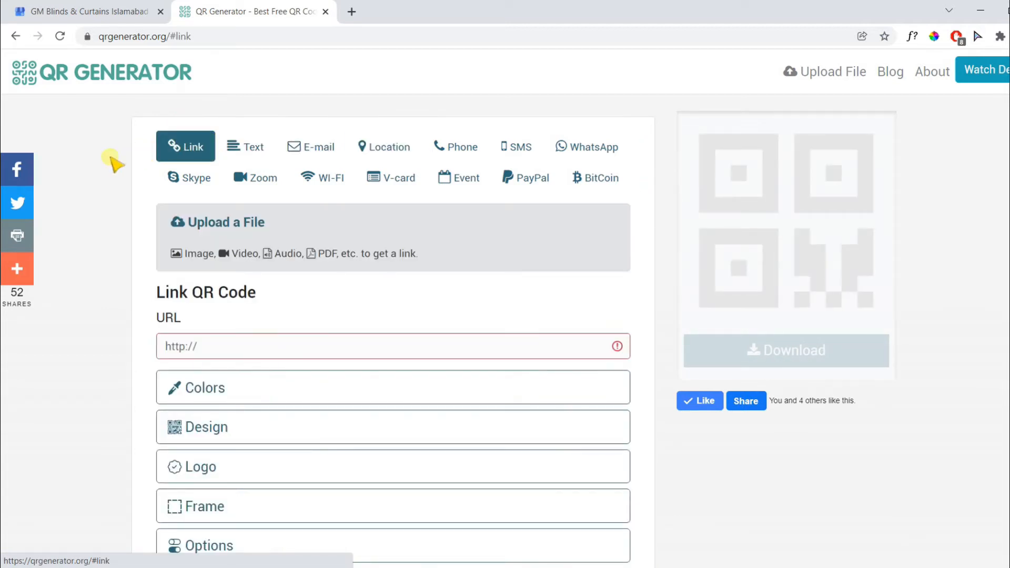
scroll("down", 3)
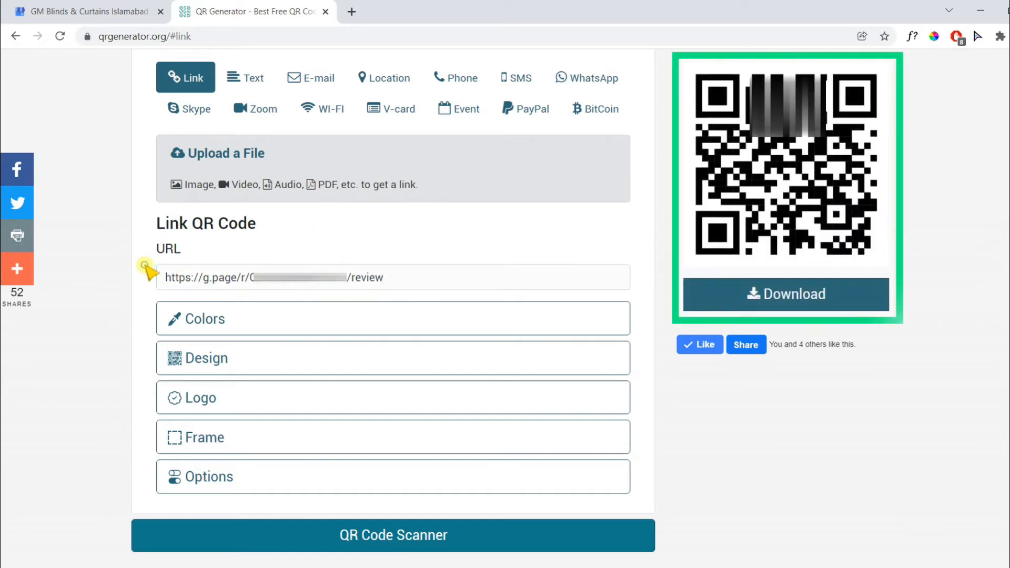
mouse_move(855, 137)
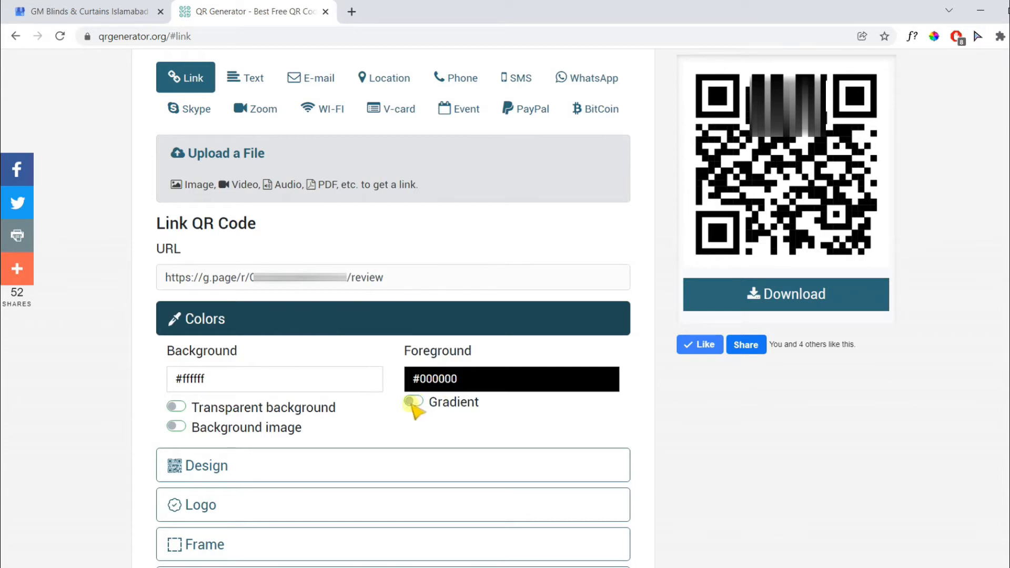
left_click(176, 427)
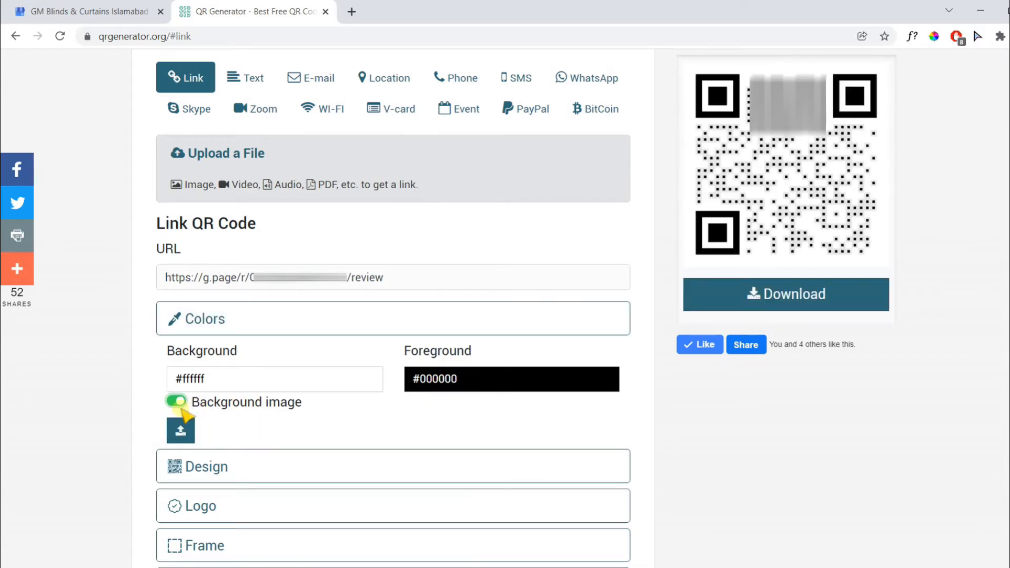
left_click(176, 401)
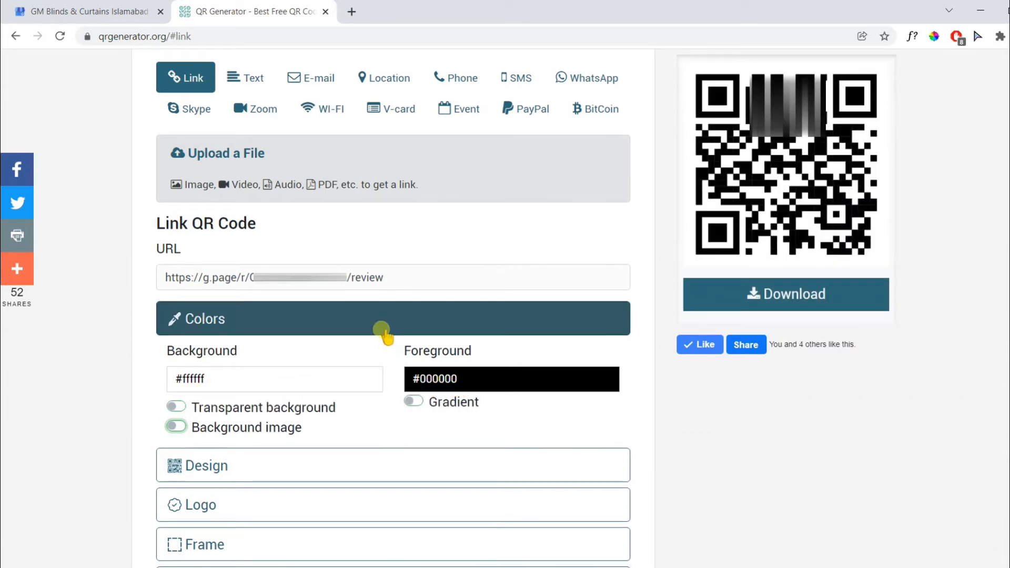
left_click(392, 318)
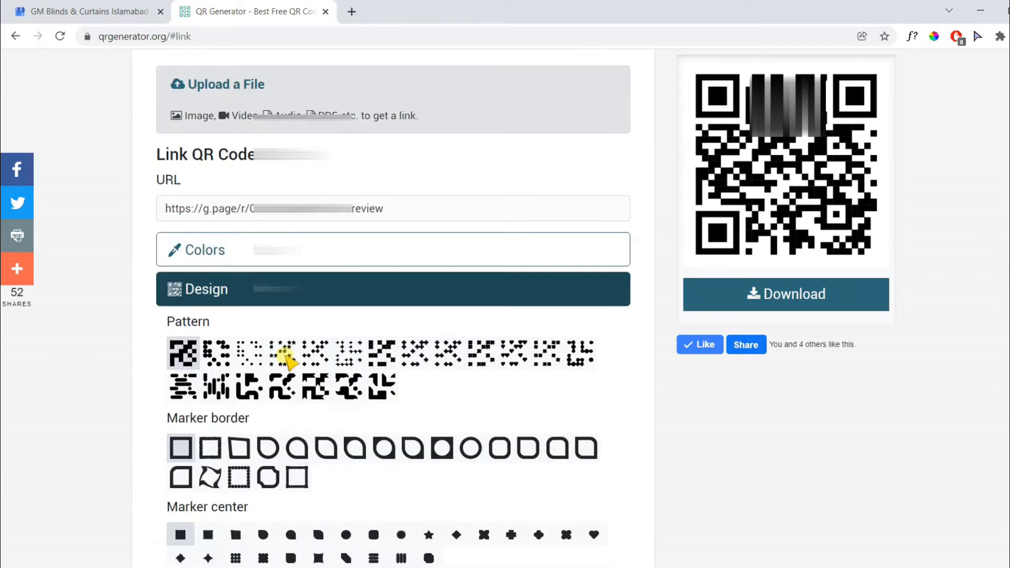
Add the Google logo with no background at the code's centre, sized to 54%
scroll("down", 3)
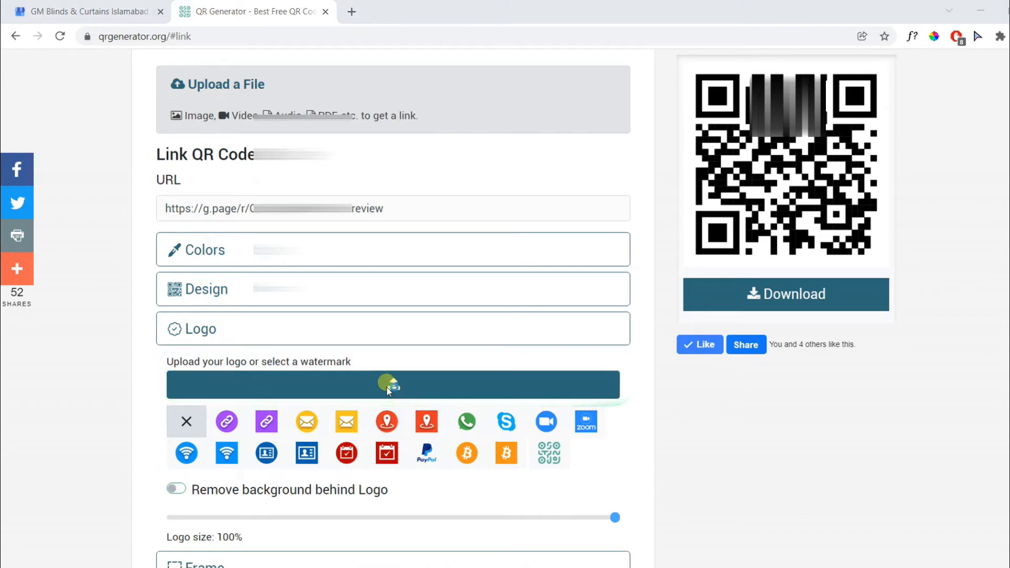
left_click(549, 452)
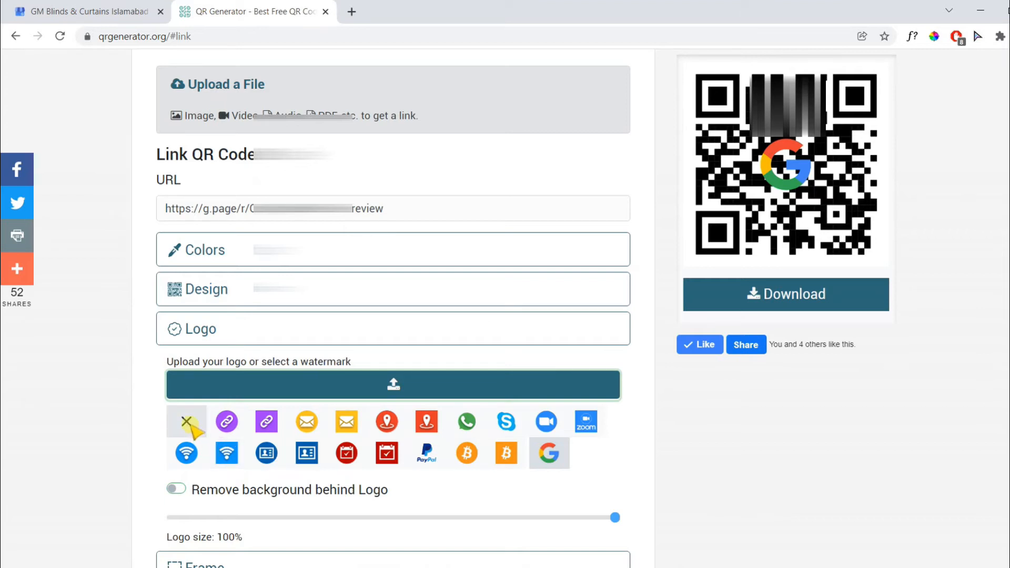
left_click(176, 490)
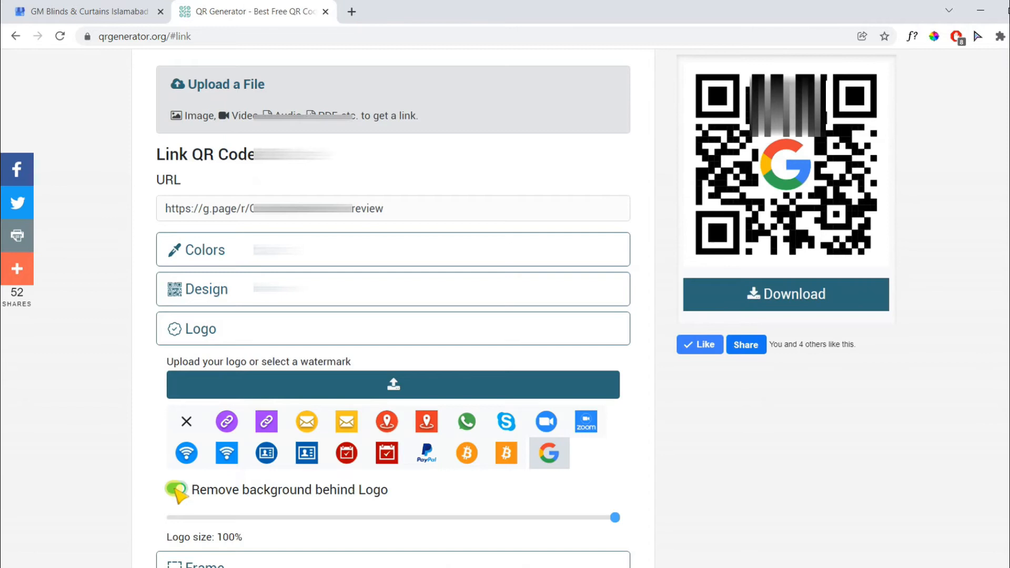
left_click_drag(614, 518, 322, 518)
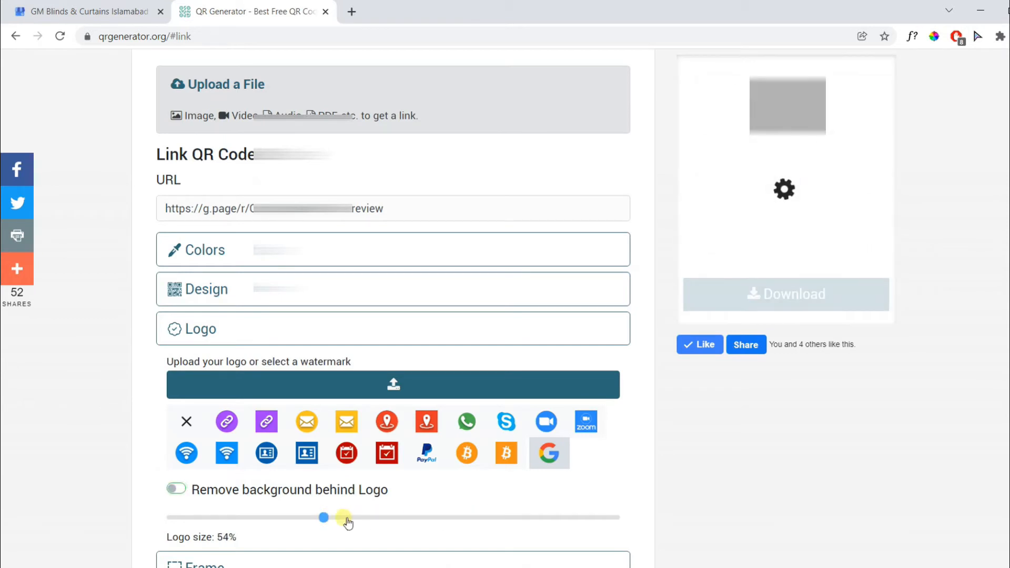
left_click_drag(323, 518, 367, 518)
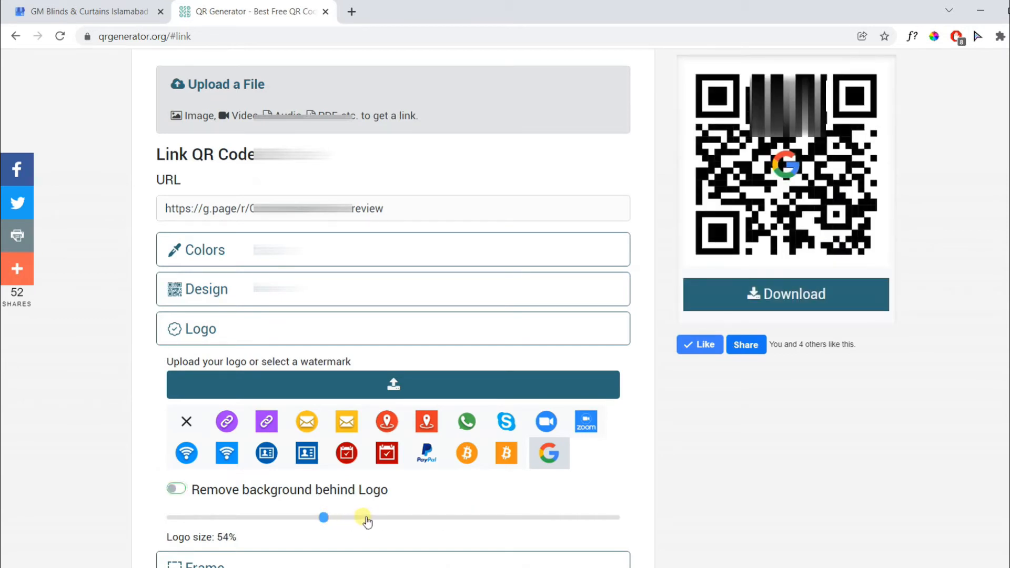
left_click_drag(323, 517, 425, 516)
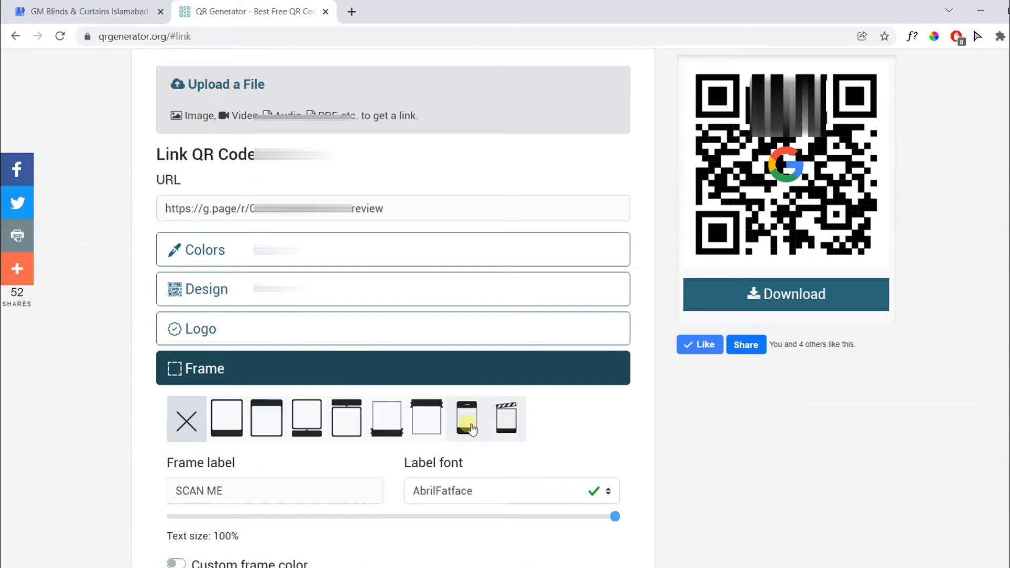
Apply the ribbon frame reading REVIEW US in Galindo font at 80% text size
left_click(386, 417)
type("REVIEW US")
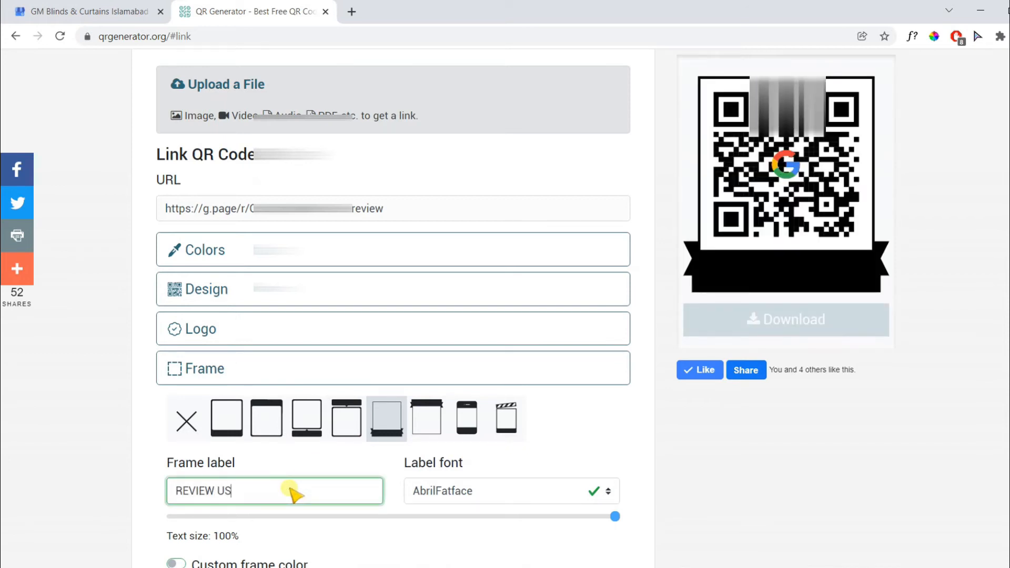
left_click(509, 491)
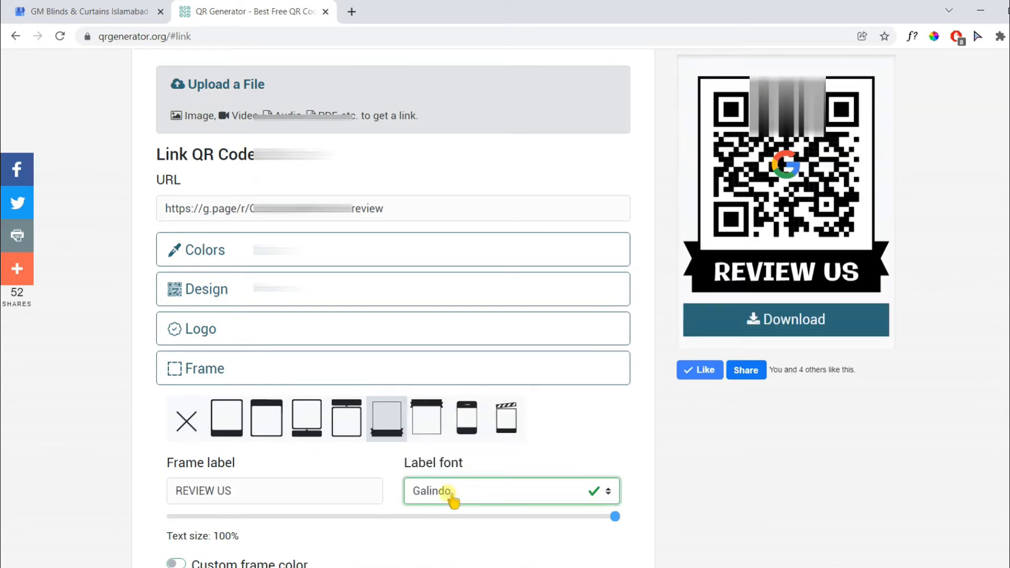
left_click_drag(613, 515, 437, 515)
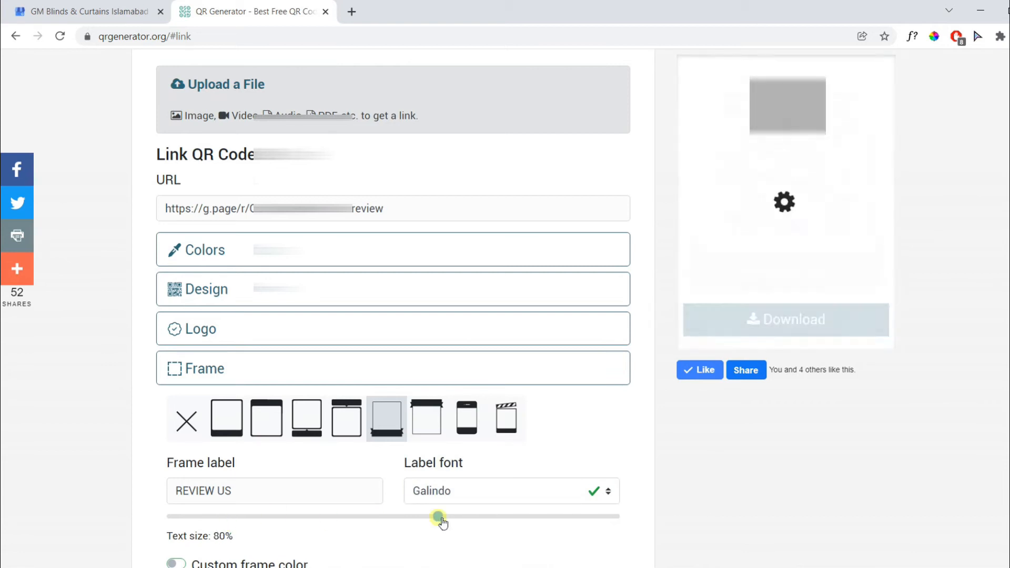
left_click(392, 368)
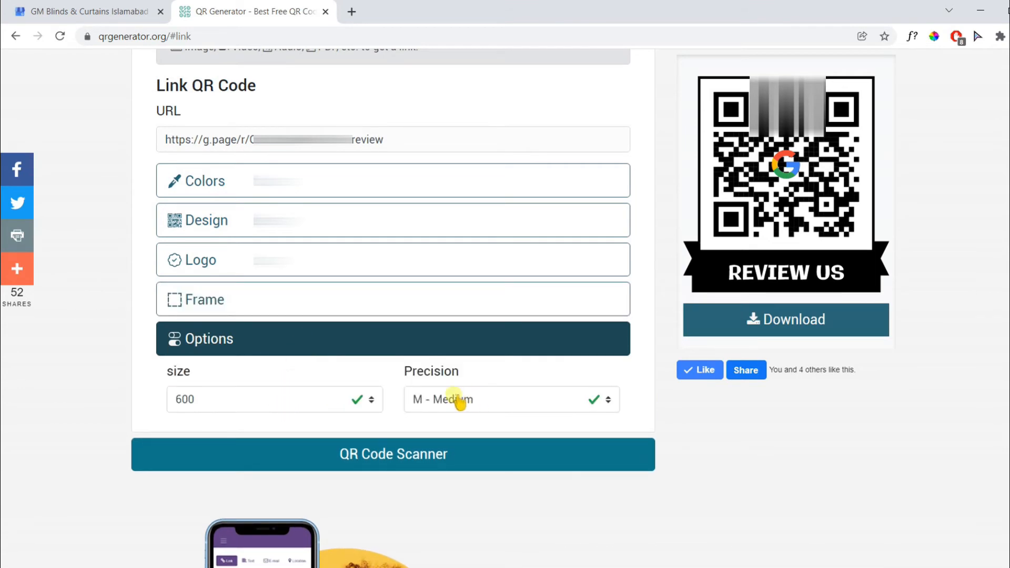
mouse_move(386, 354)
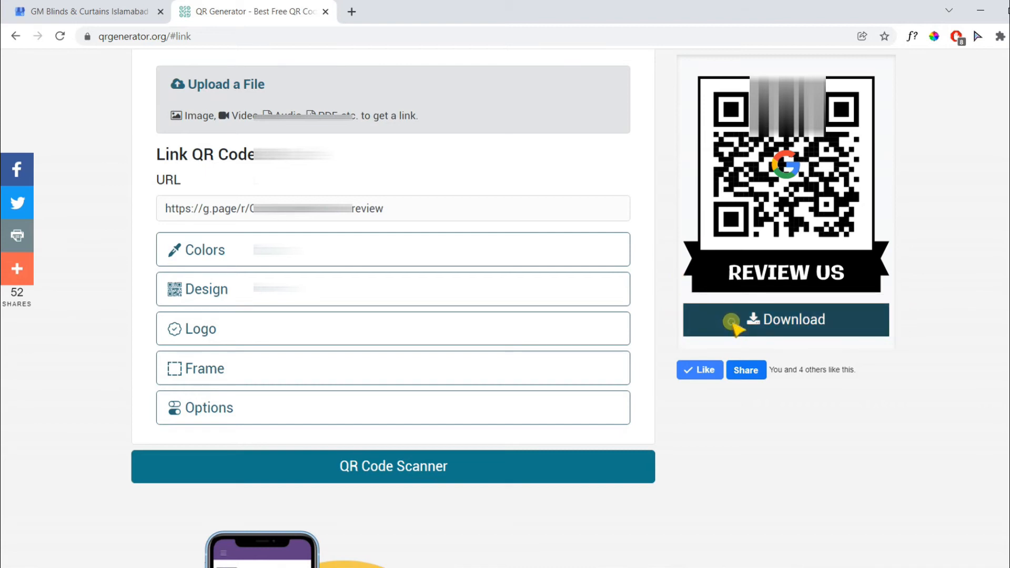
Download the framed review code (size 600, Medium precision) as a PNG
left_click(785, 320)
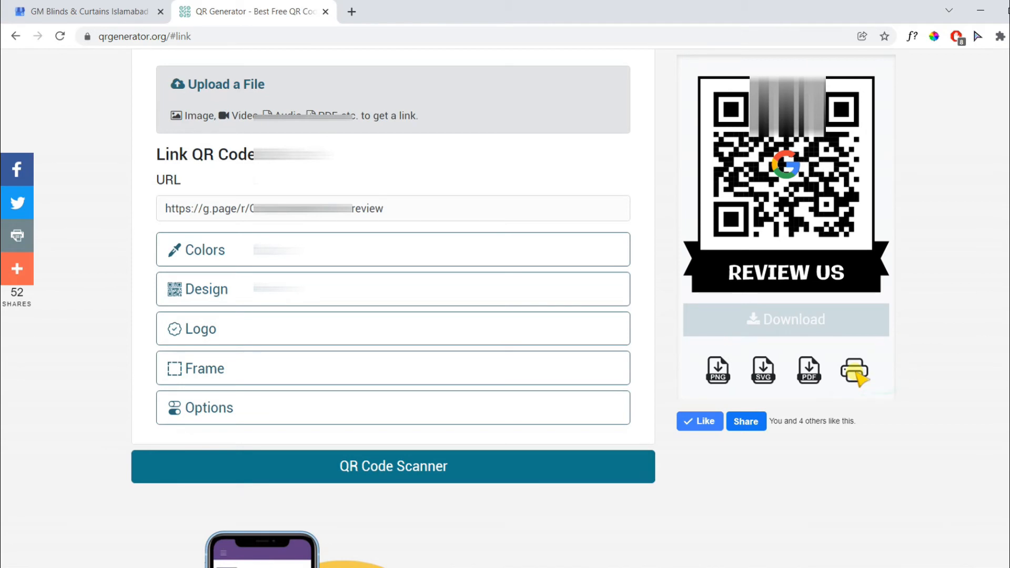
mouse_move(763, 370)
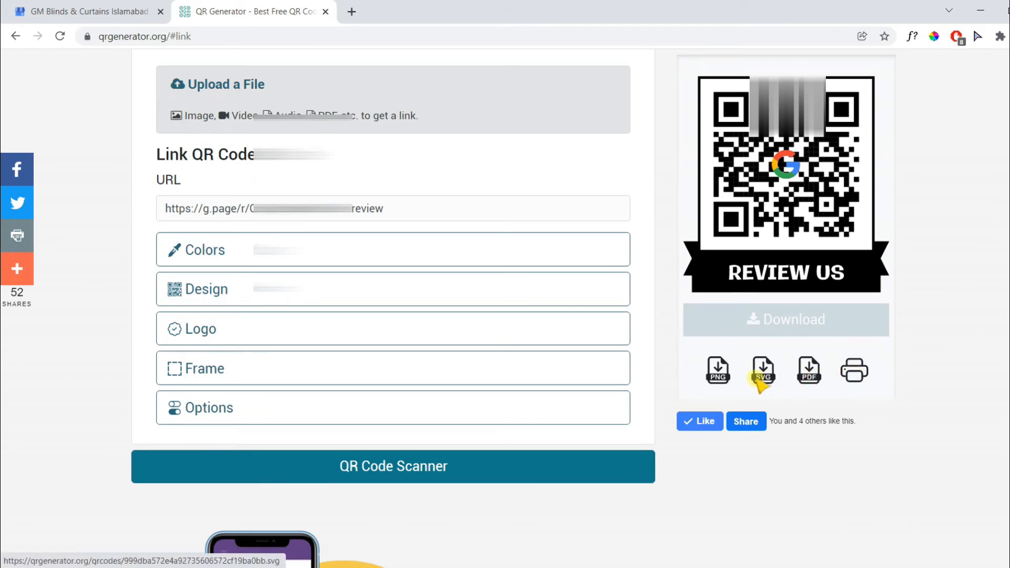
mouse_move(717, 373)
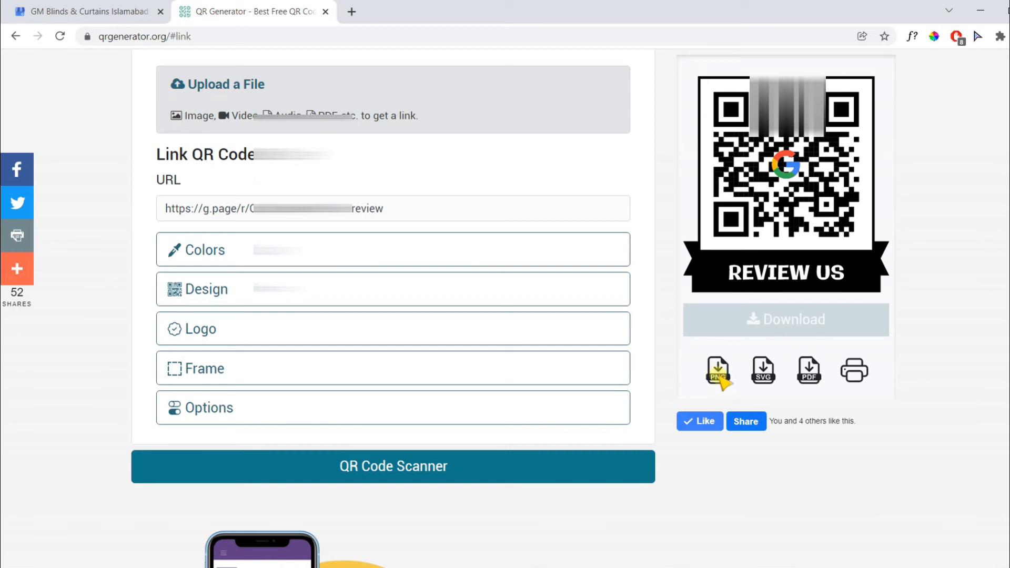
left_click(716, 370)
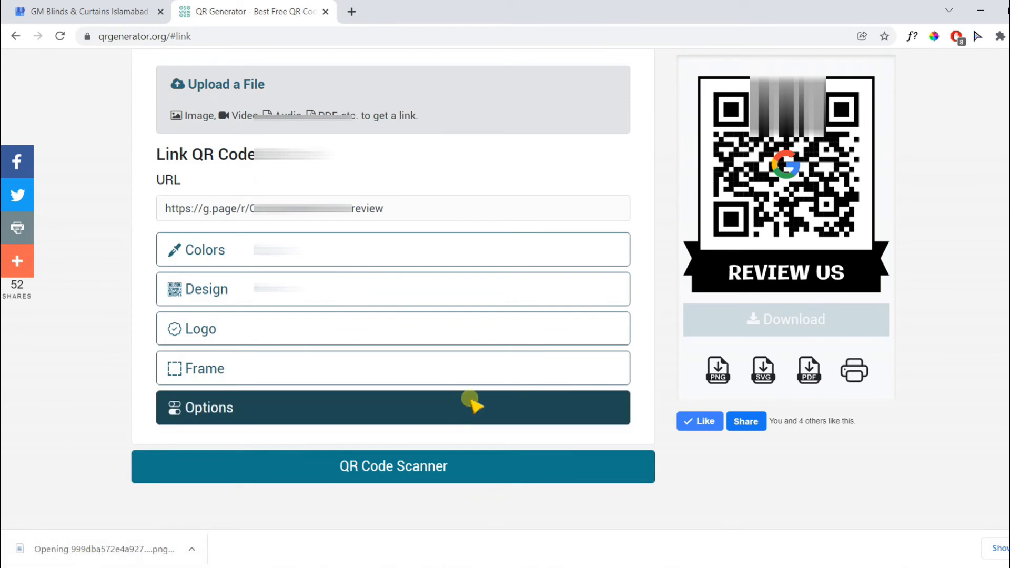
left_click(103, 549)
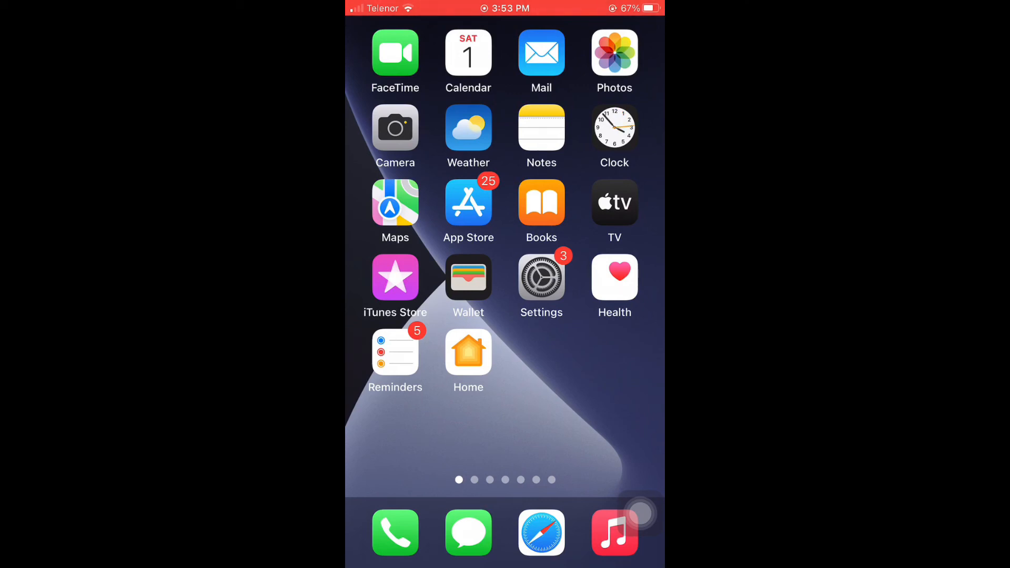
Post the five-star 'Great job' review on the iPhone and show Chrome's Scan QR Code option
left_click(394, 127)
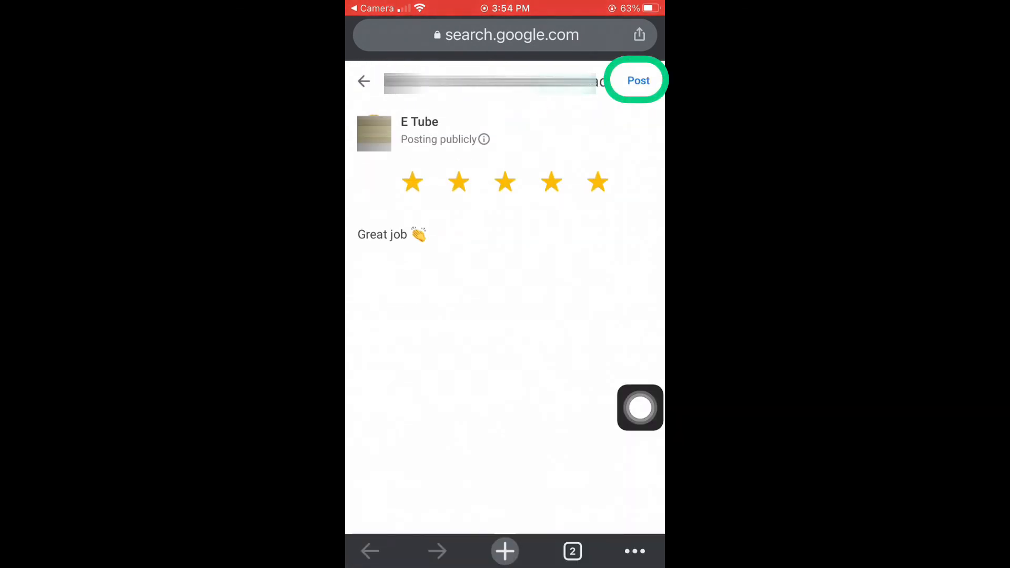
left_click(637, 80)
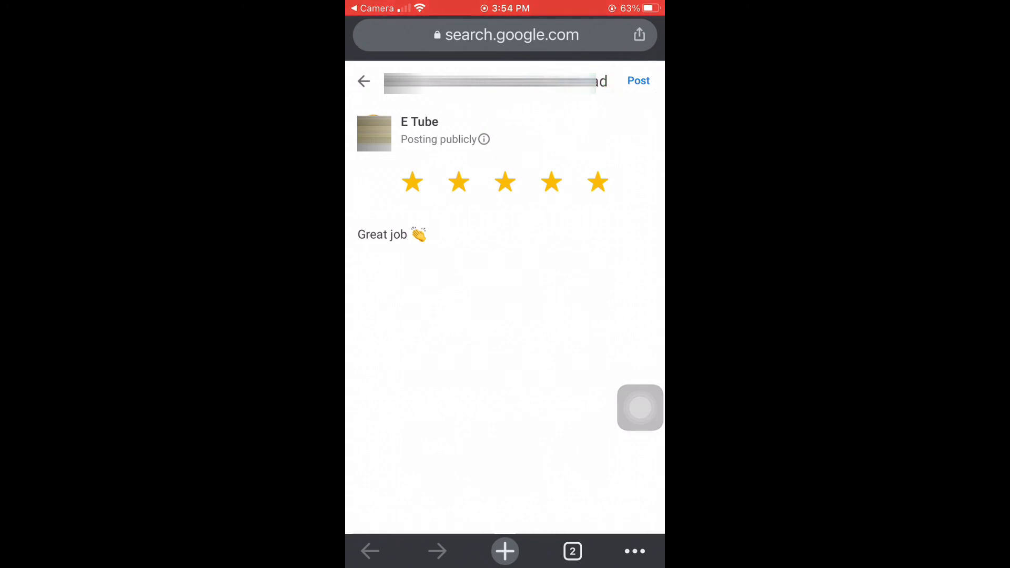
left_click(504, 550)
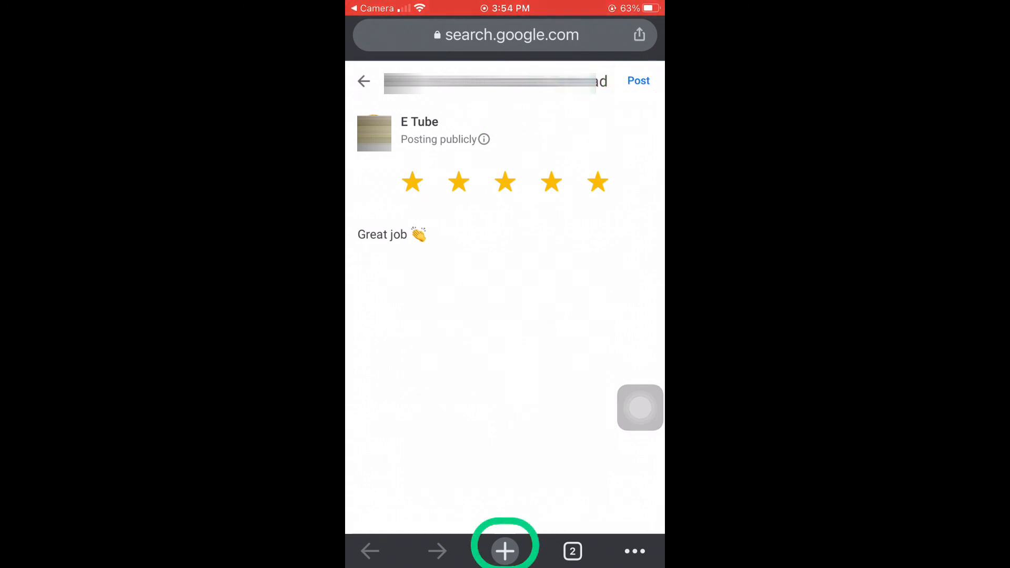
left_click(504, 550)
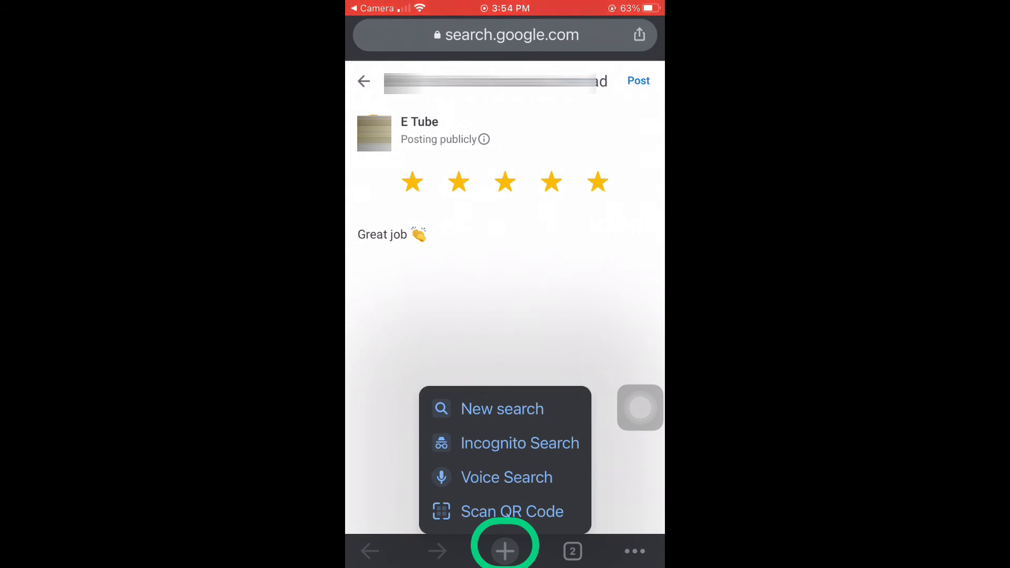